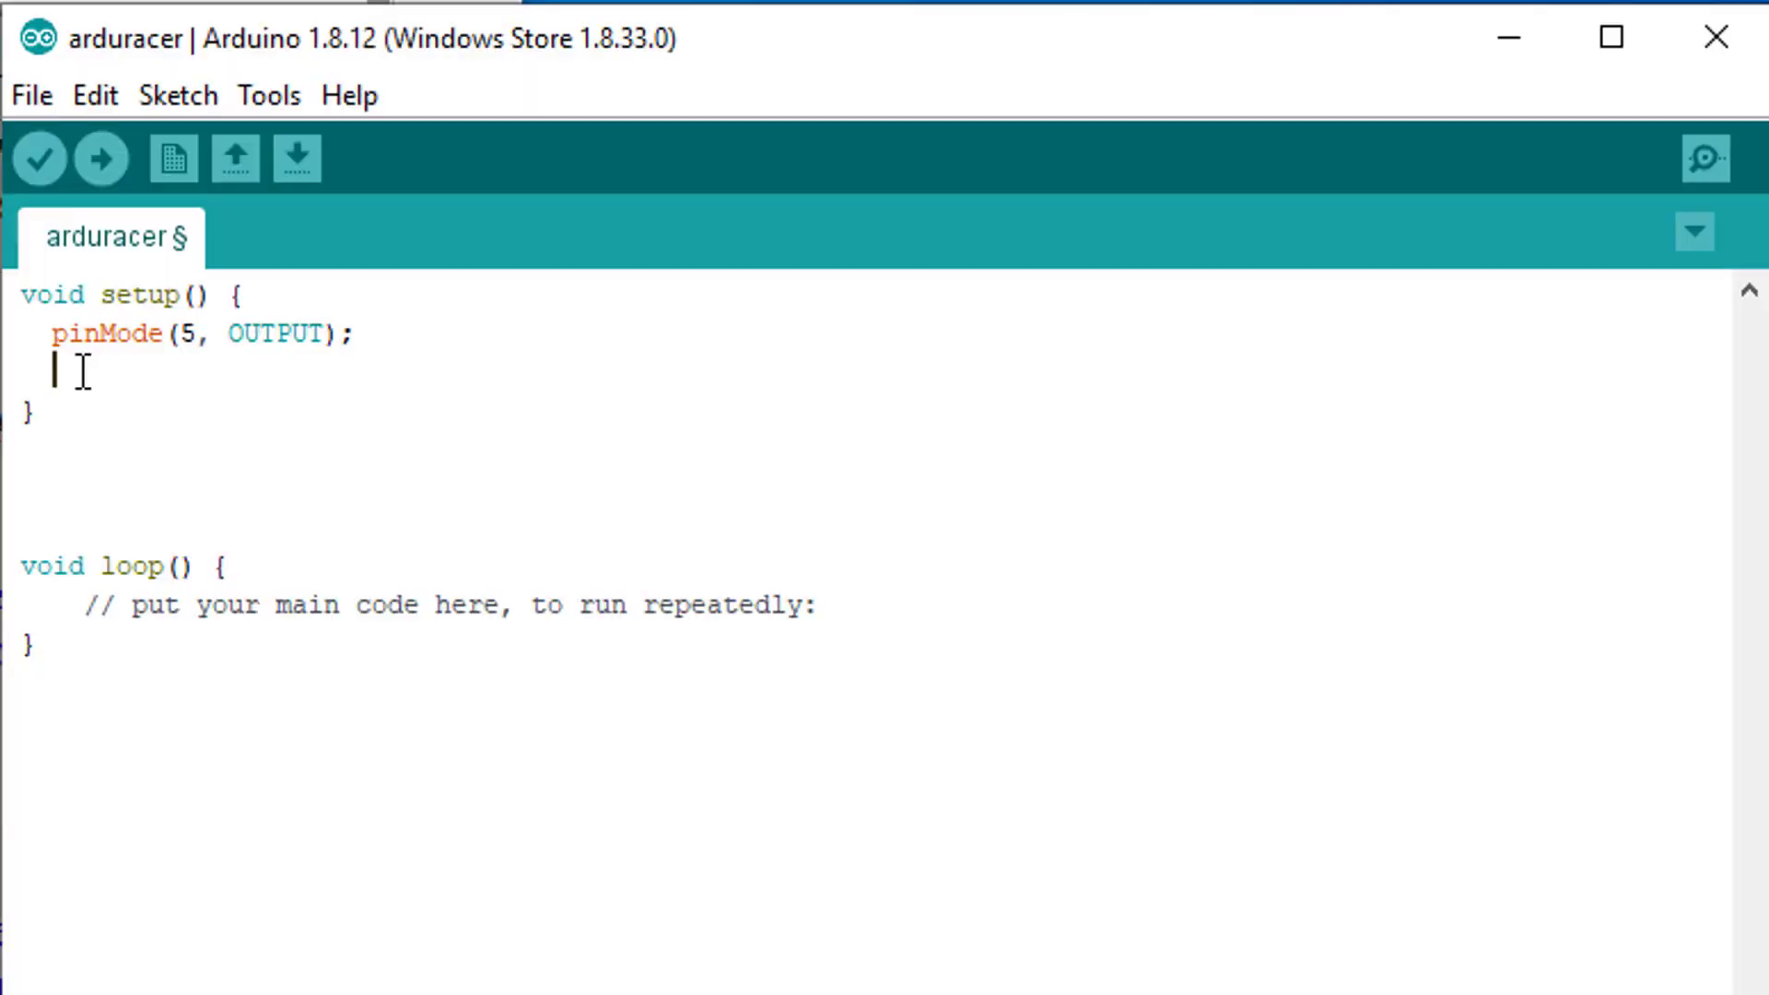
Step: Add analogWrite(5, on the line below pinMode(5, OUTPUT); in setup()
{"action": "type", "text": "analogWrite(5,"}
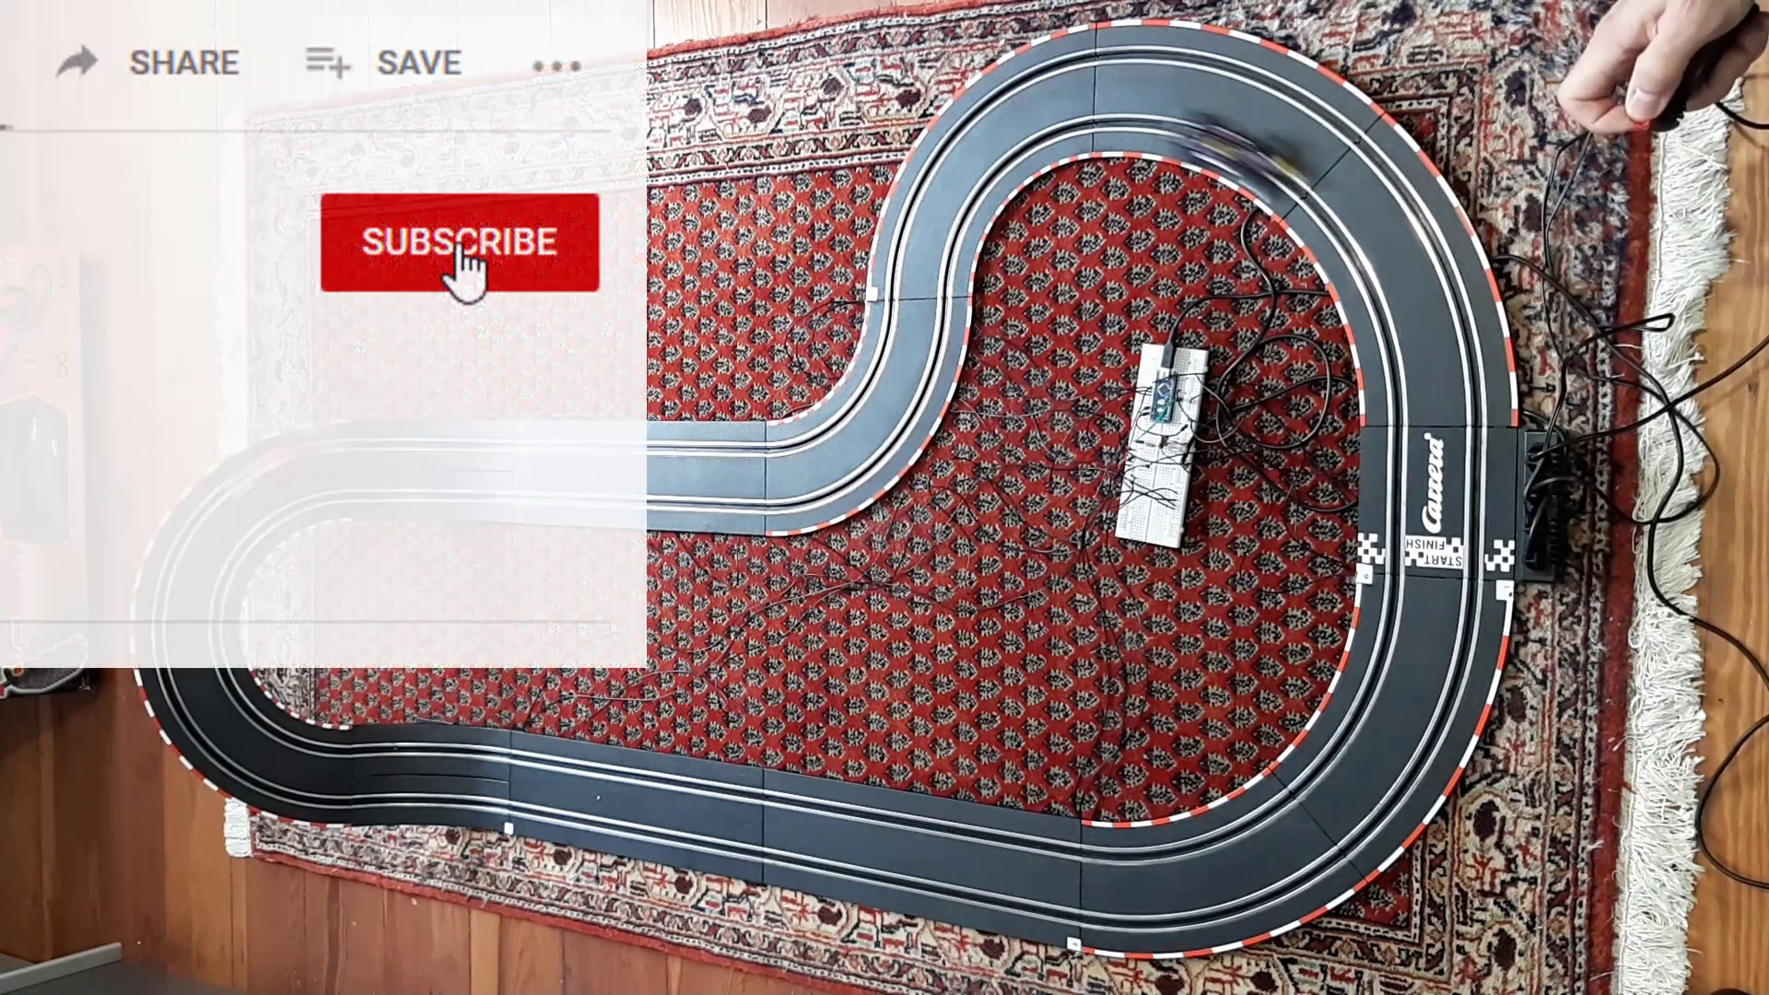
{"action": "left_click", "coordinate": [457, 242]}
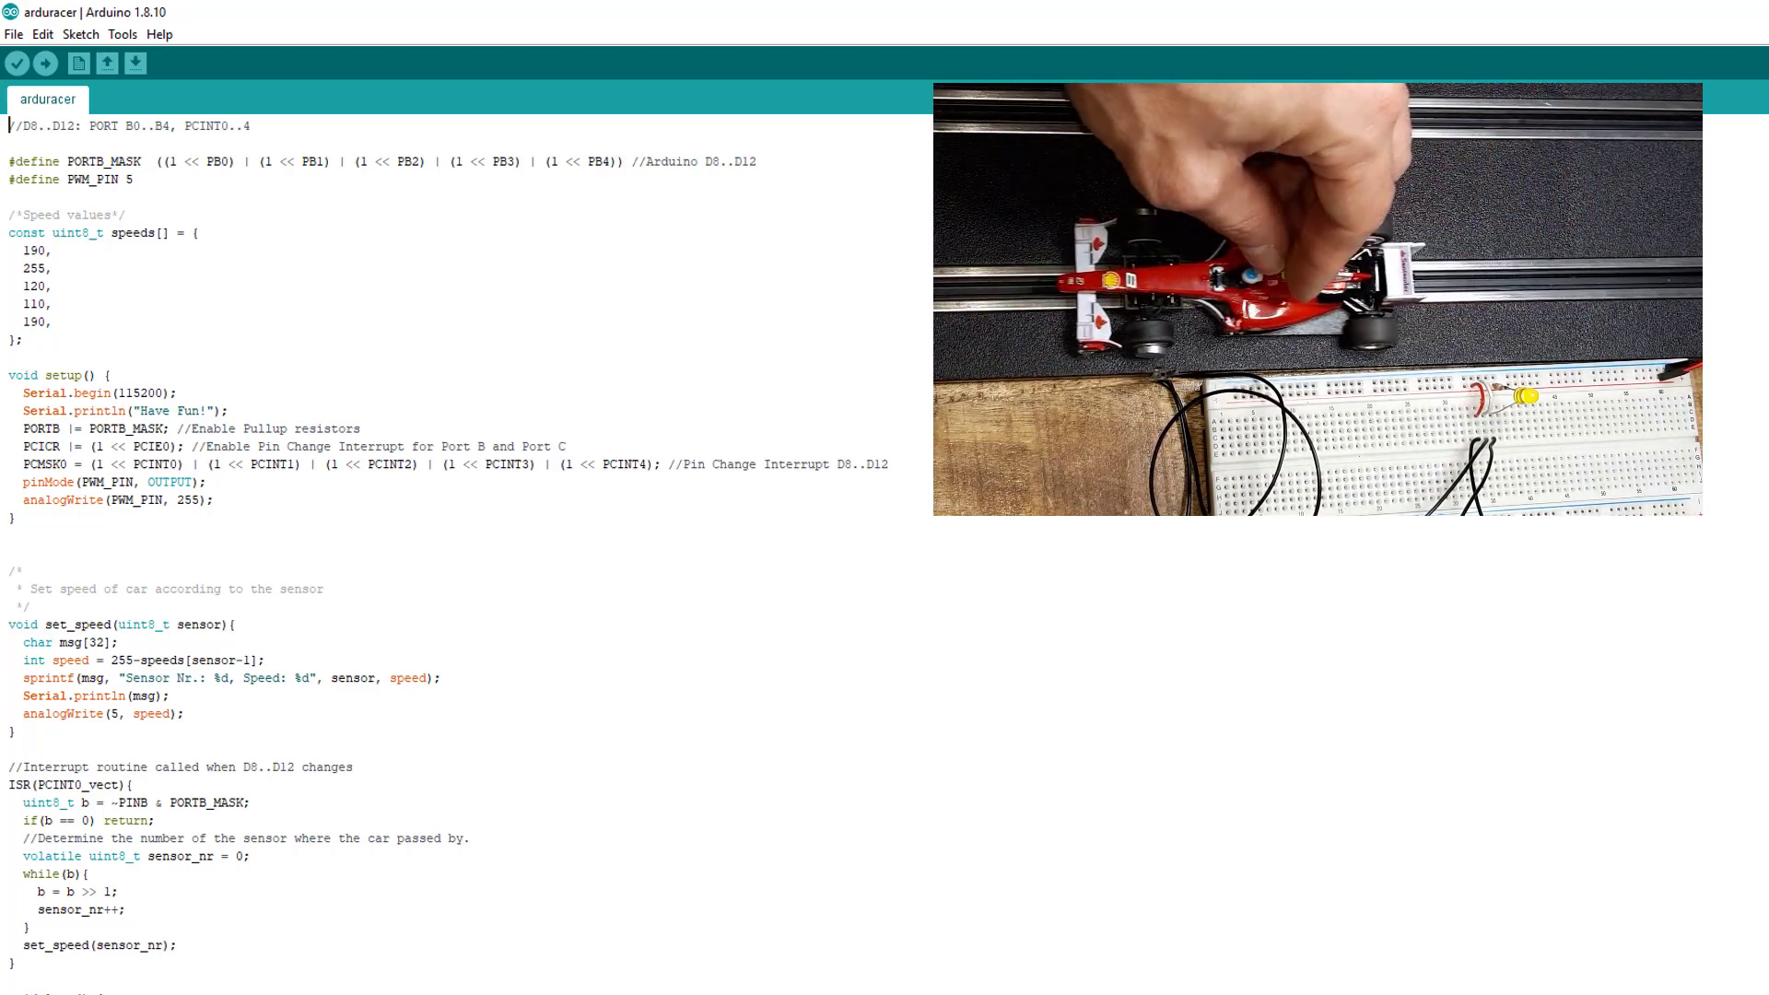
Step: Scroll down the finished arduracer sketch past the speeds table to set_speed and the ISR
{"action": "scroll", "scroll_direction": "down", "scroll_amount": 3}
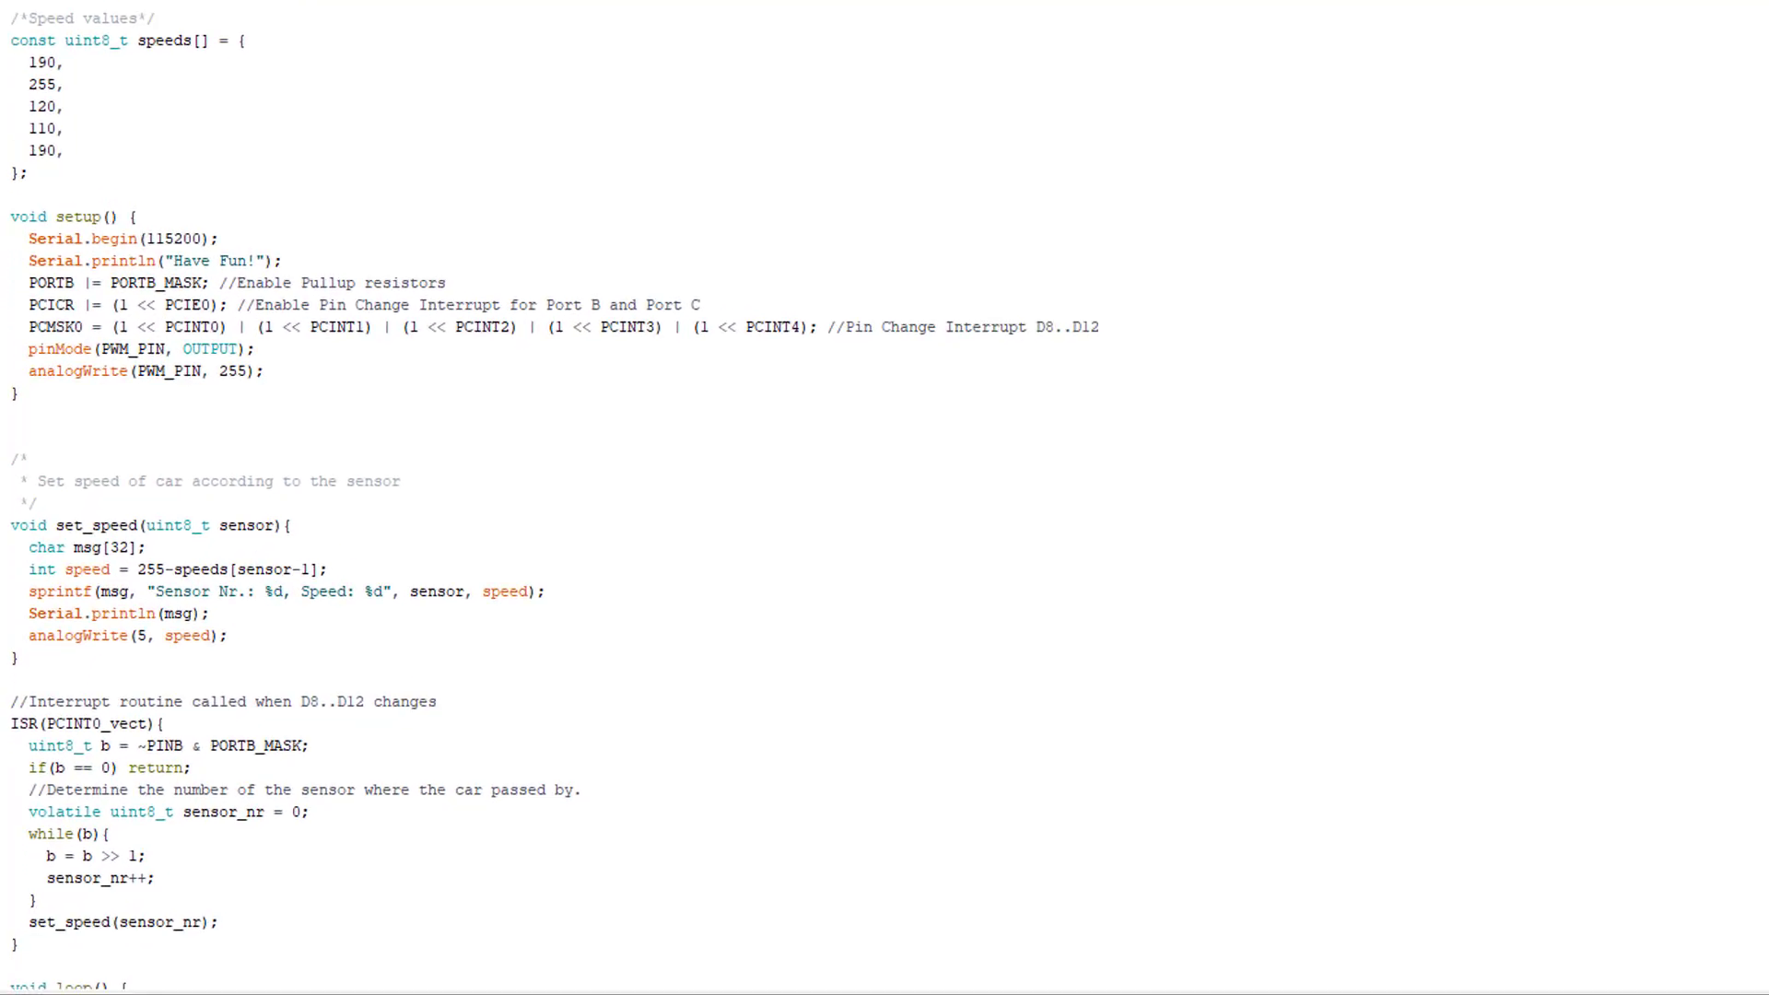